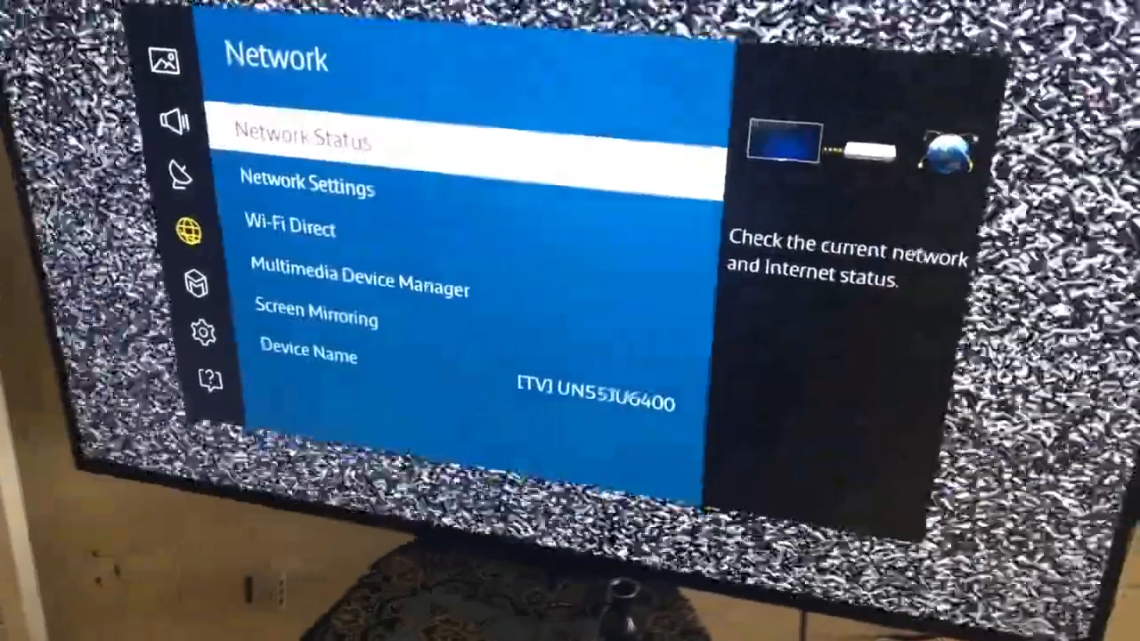
# Step: Move to Network Status to view the current wired network and Internet status
pyautogui.press('Down')
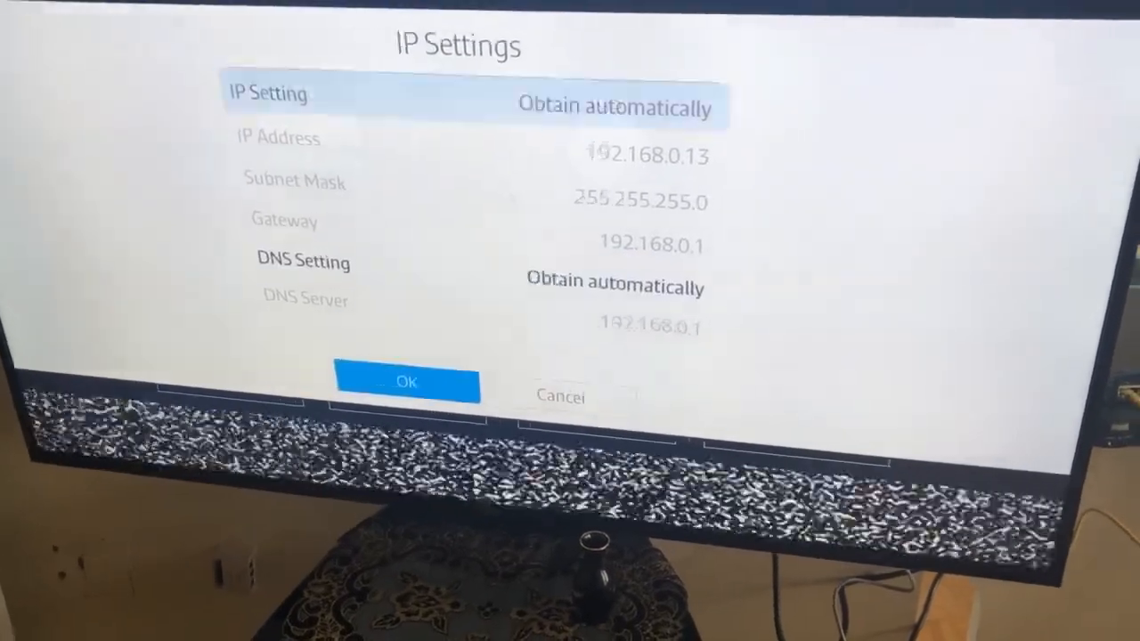
# Step: Switch the IP Setting from automatic to manual entry
pyautogui.press('right')
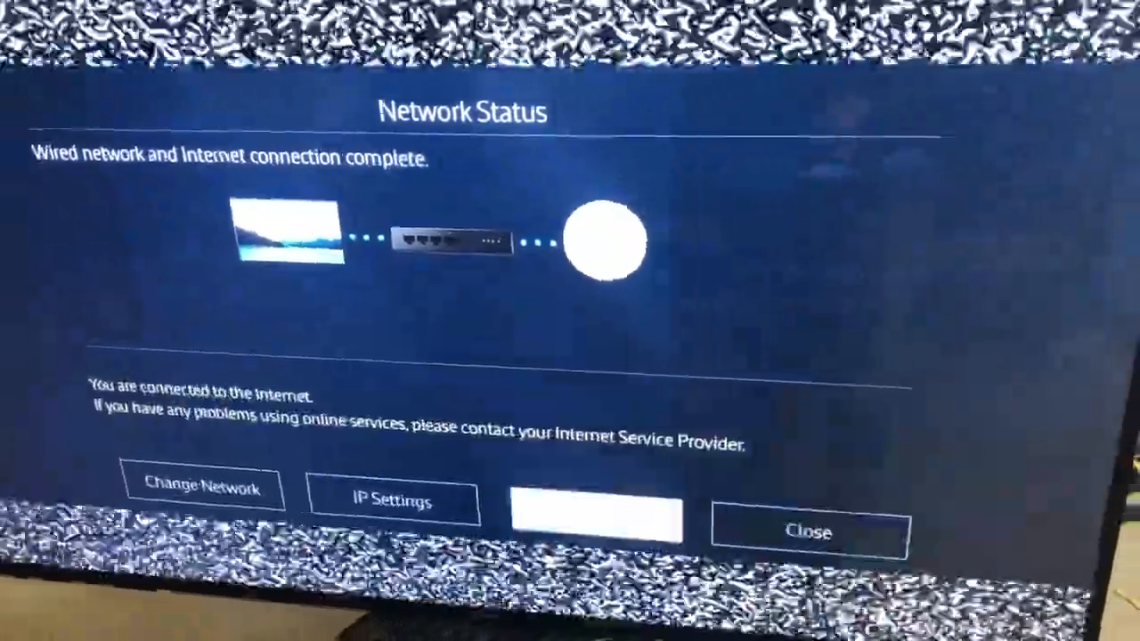
# Step: Close the Network Status screen after it reports the connection complete
pyautogui.click(390, 499)
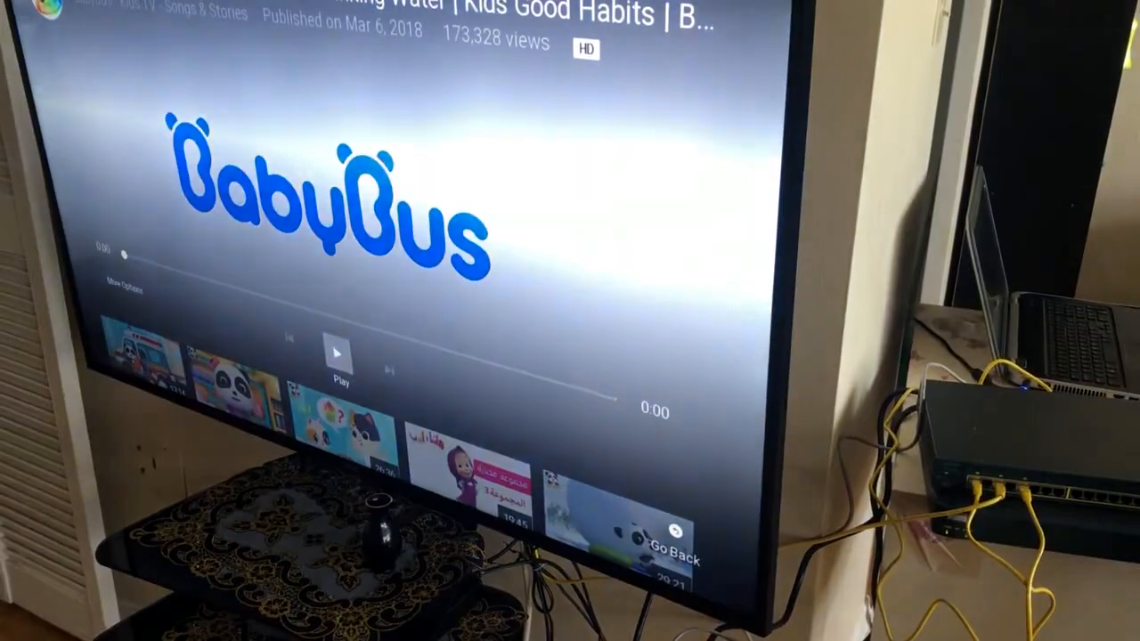
# Step: Play the BabyBus Kids Good Habits video in YouTube
pyautogui.click(337, 353)
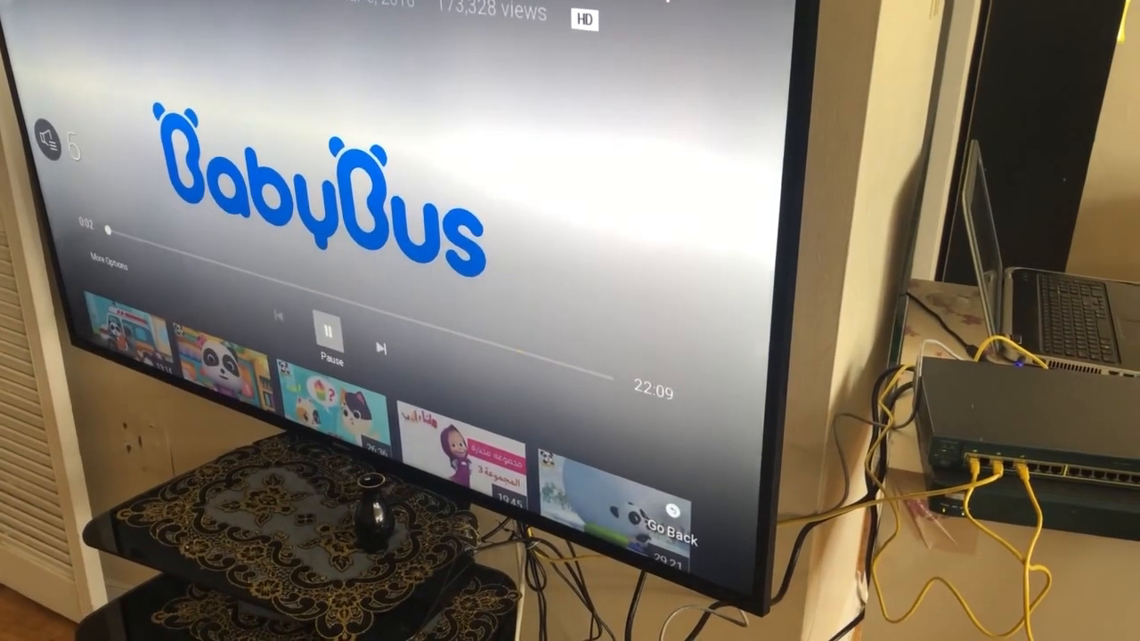